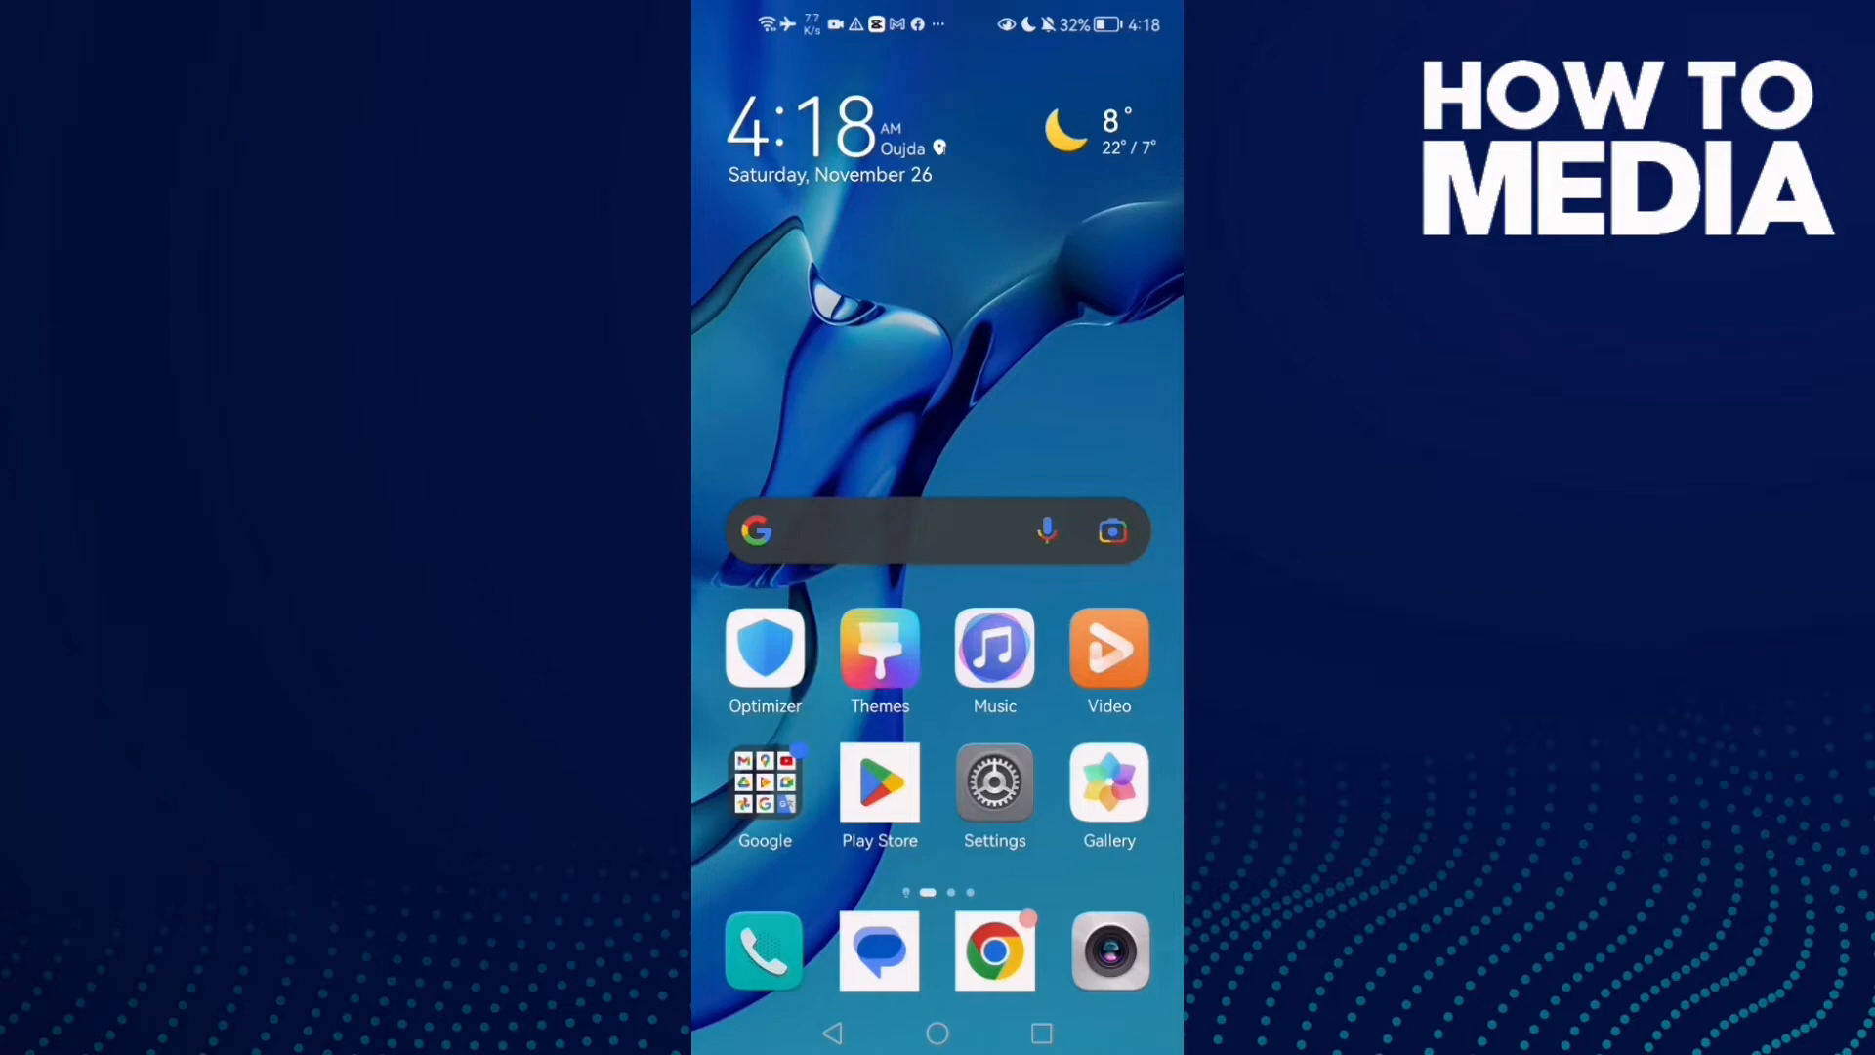
Find Instagram in Settings and force-stop it, confirming the prompt.
click(994, 797)
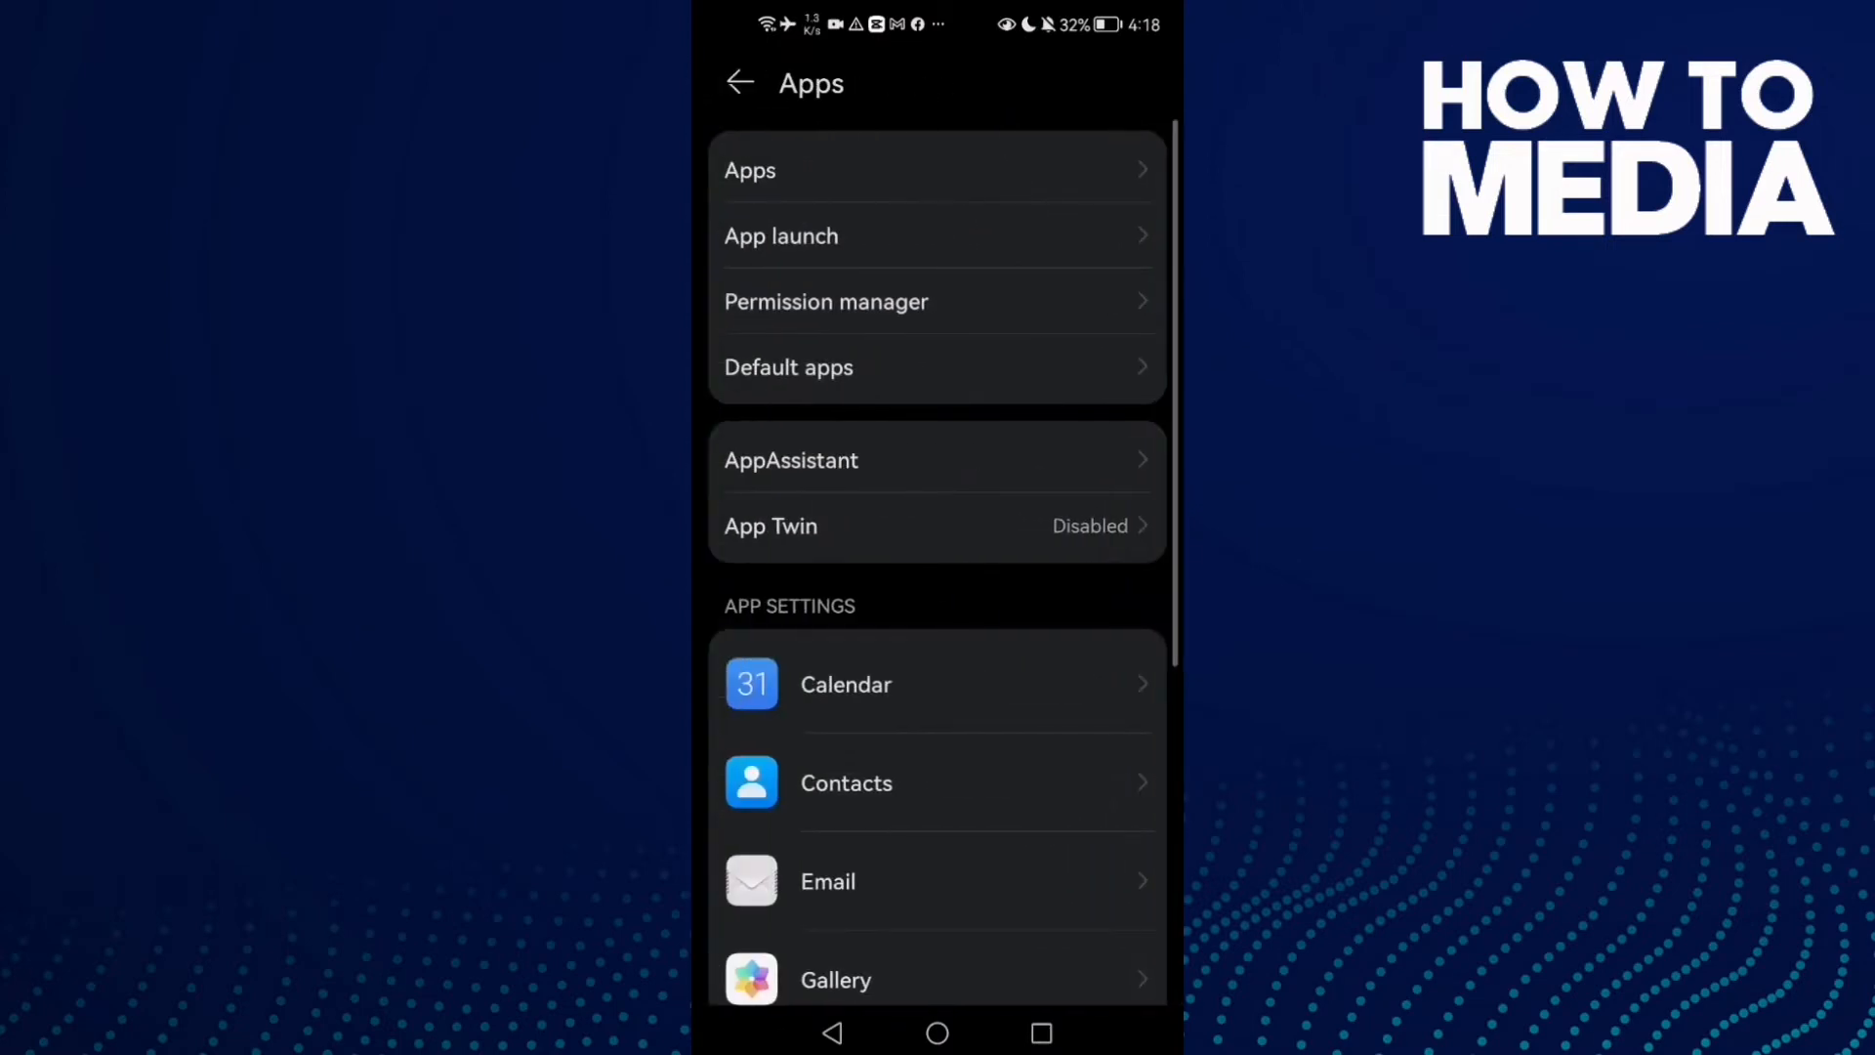
text(insta)
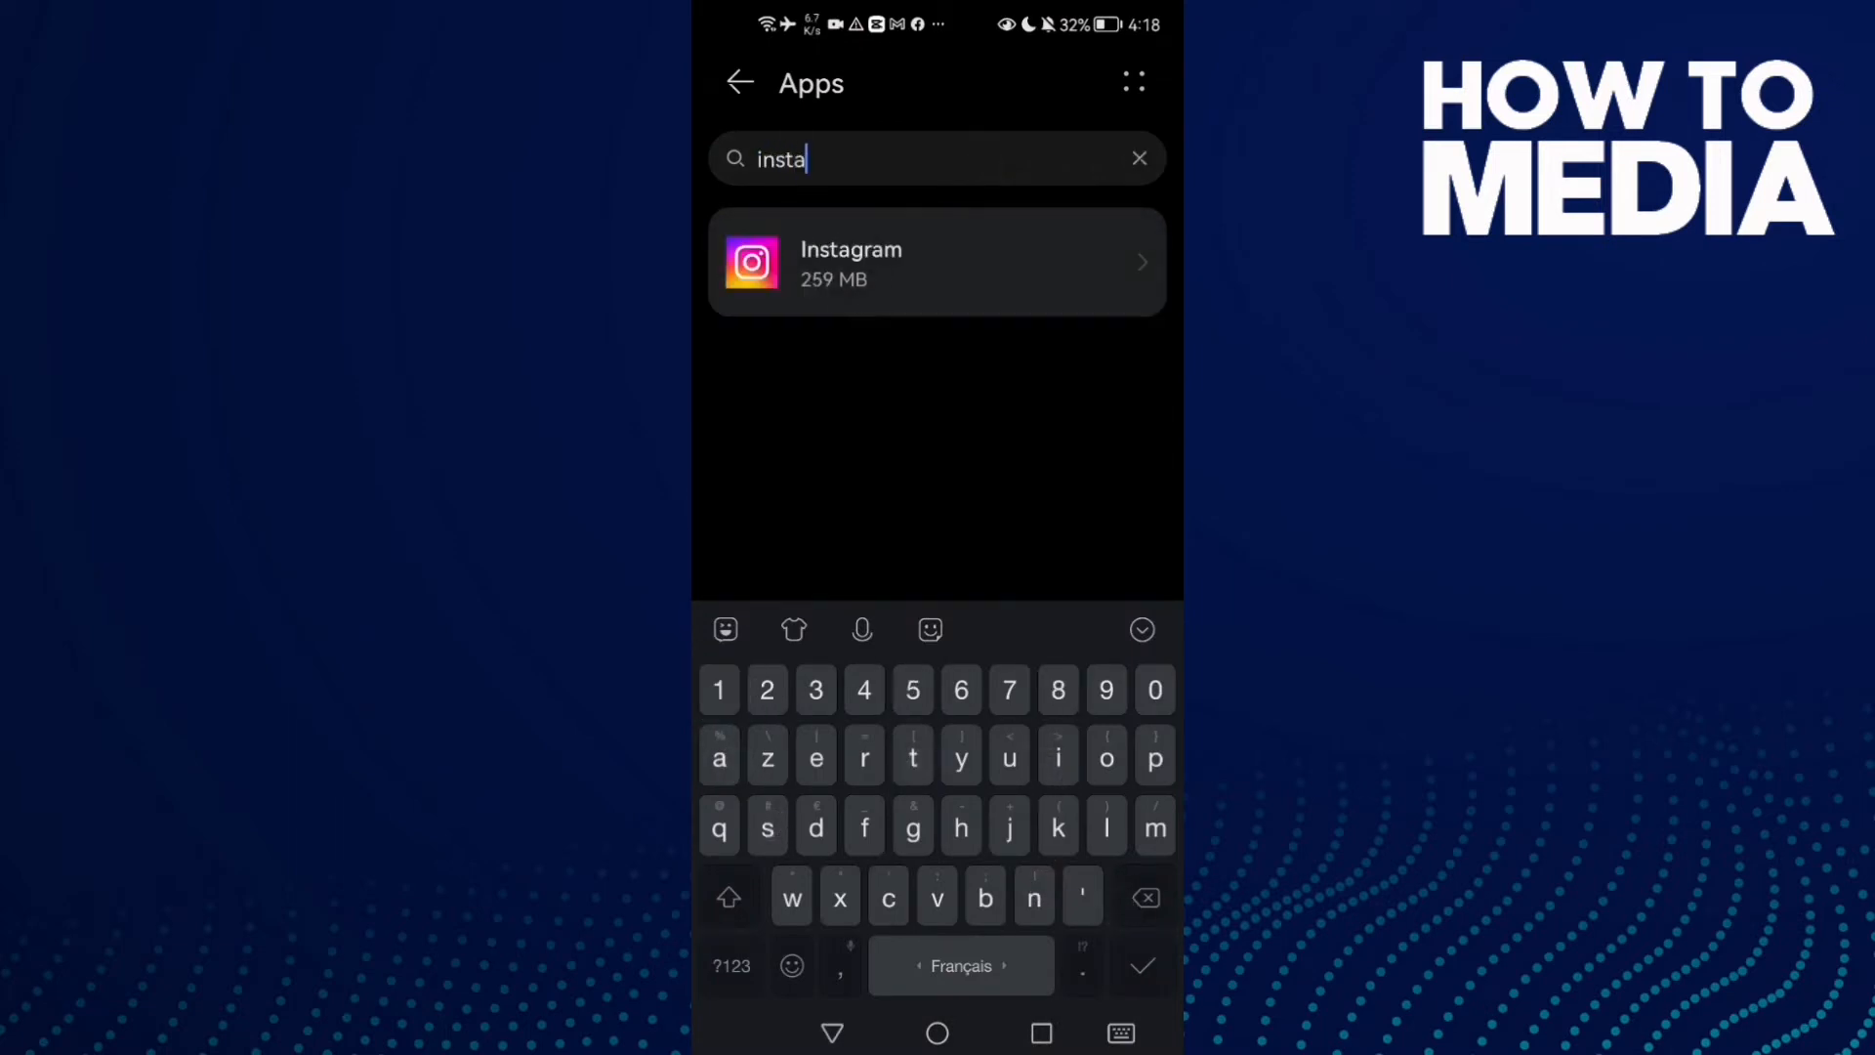
click(936, 261)
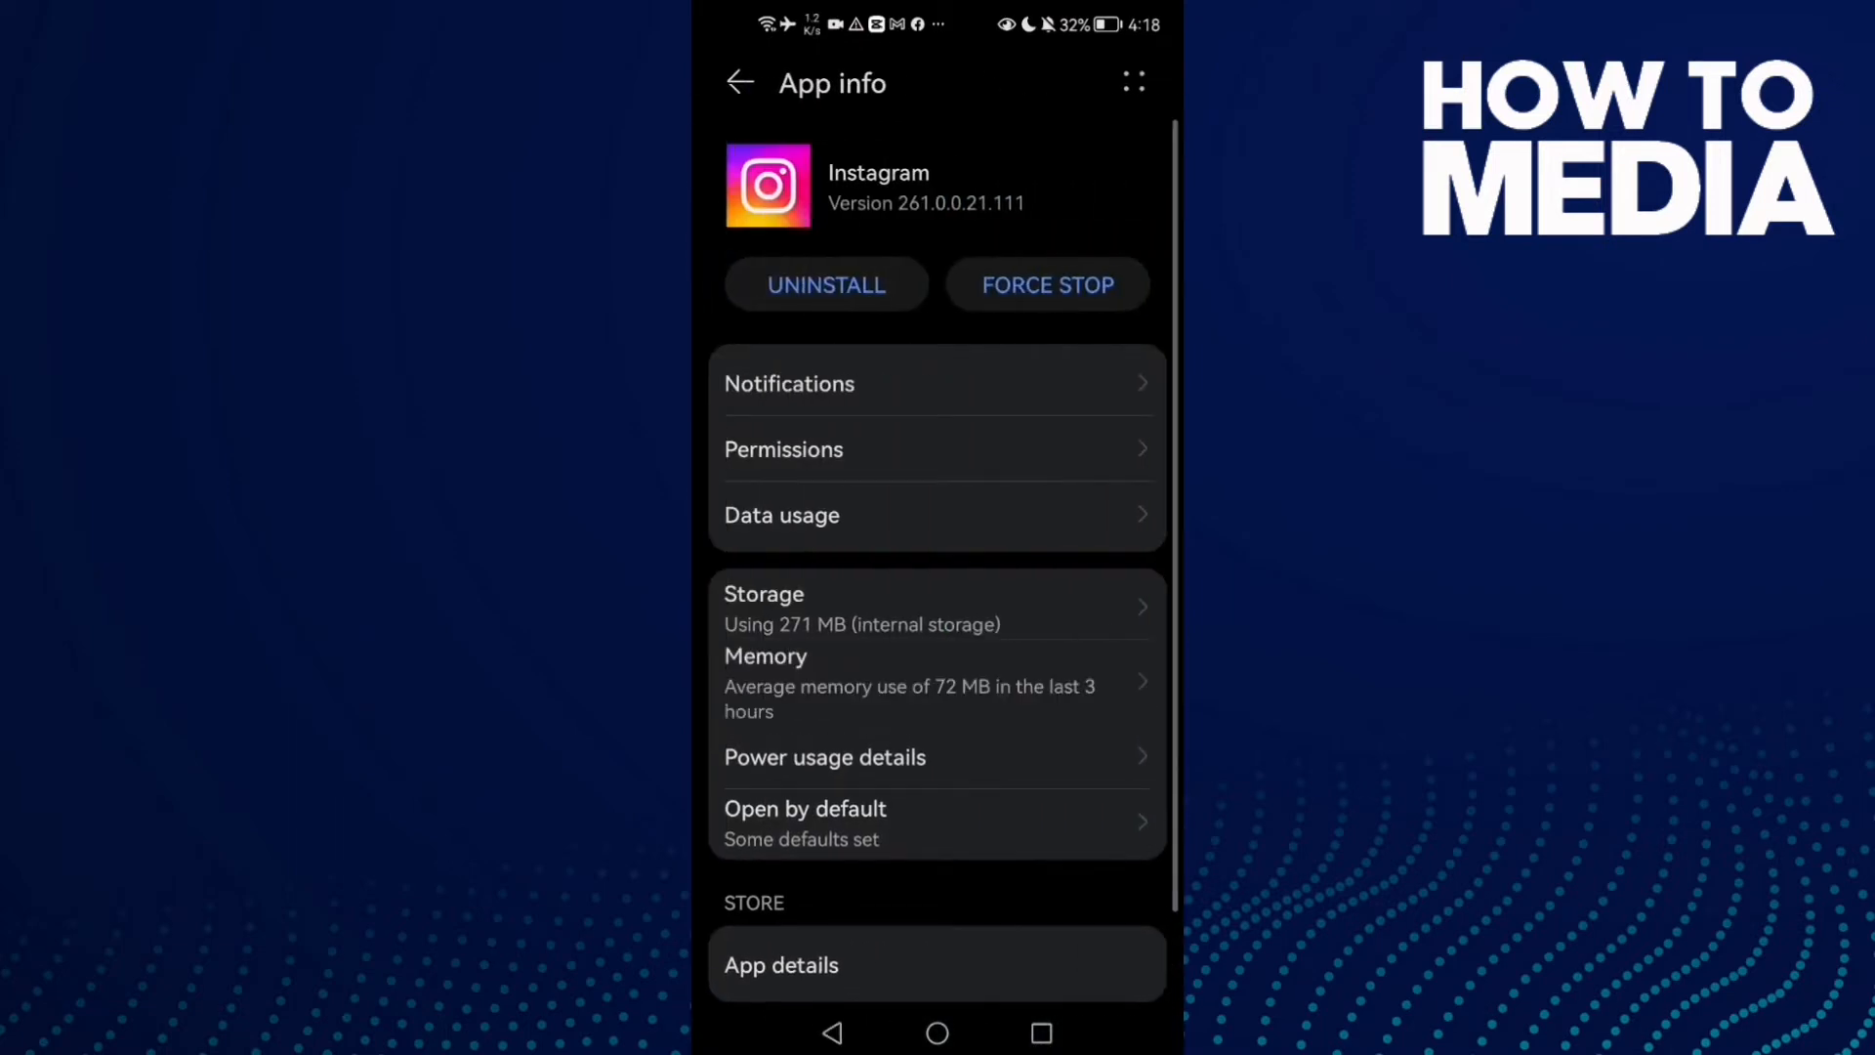
click(1048, 285)
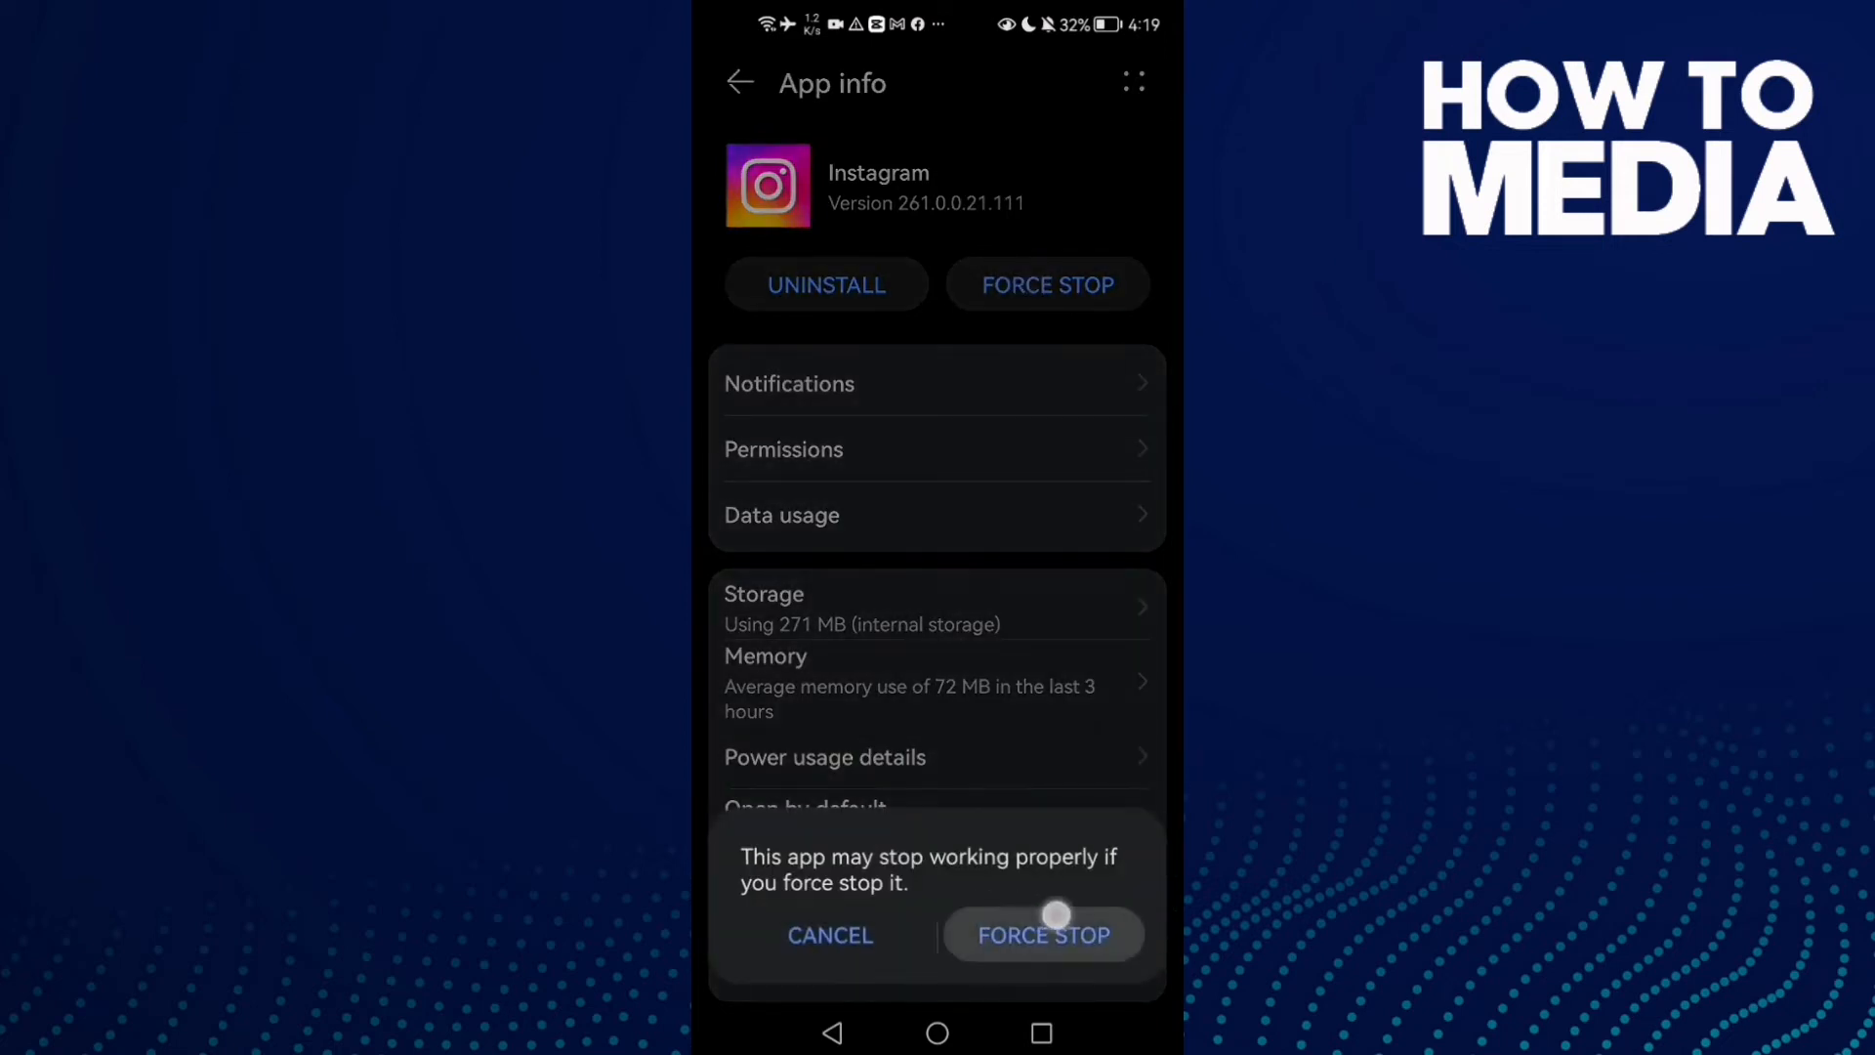
click(1041, 935)
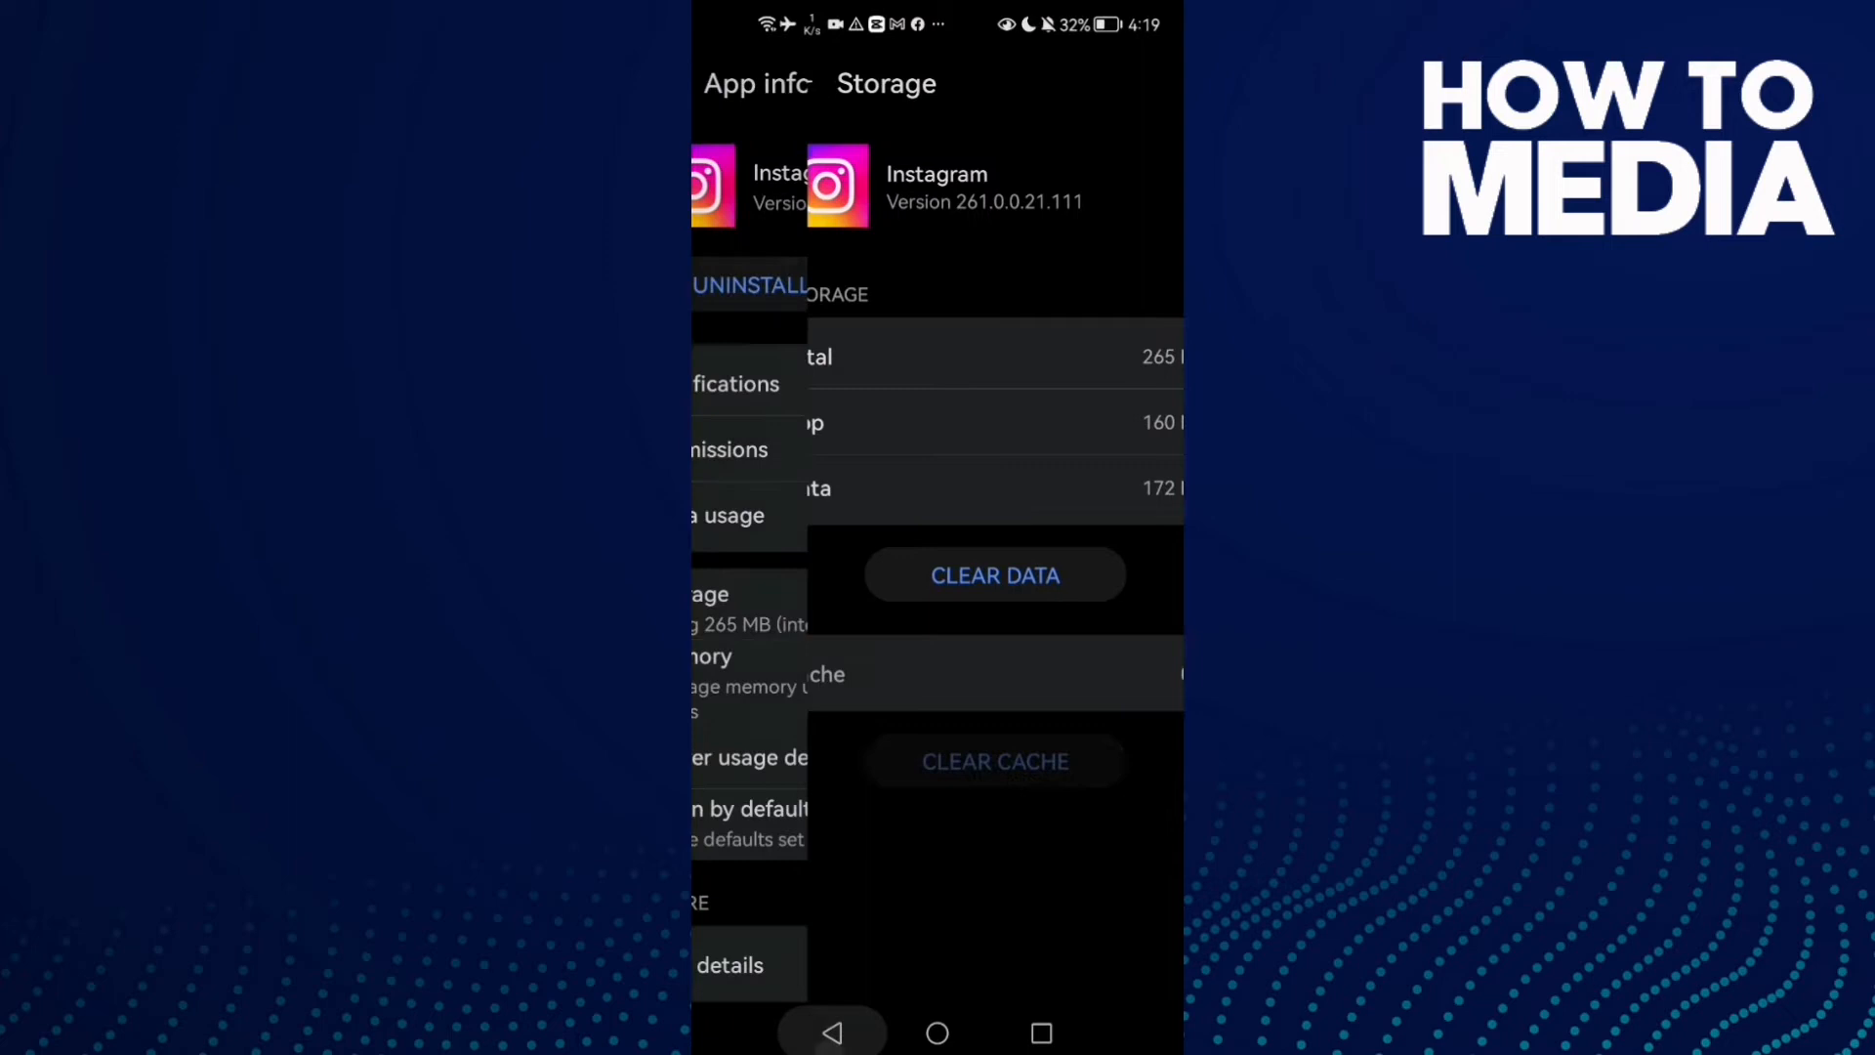
Review Instagram's permission settings, then turn Wi-Fi off and back on.
click(726, 449)
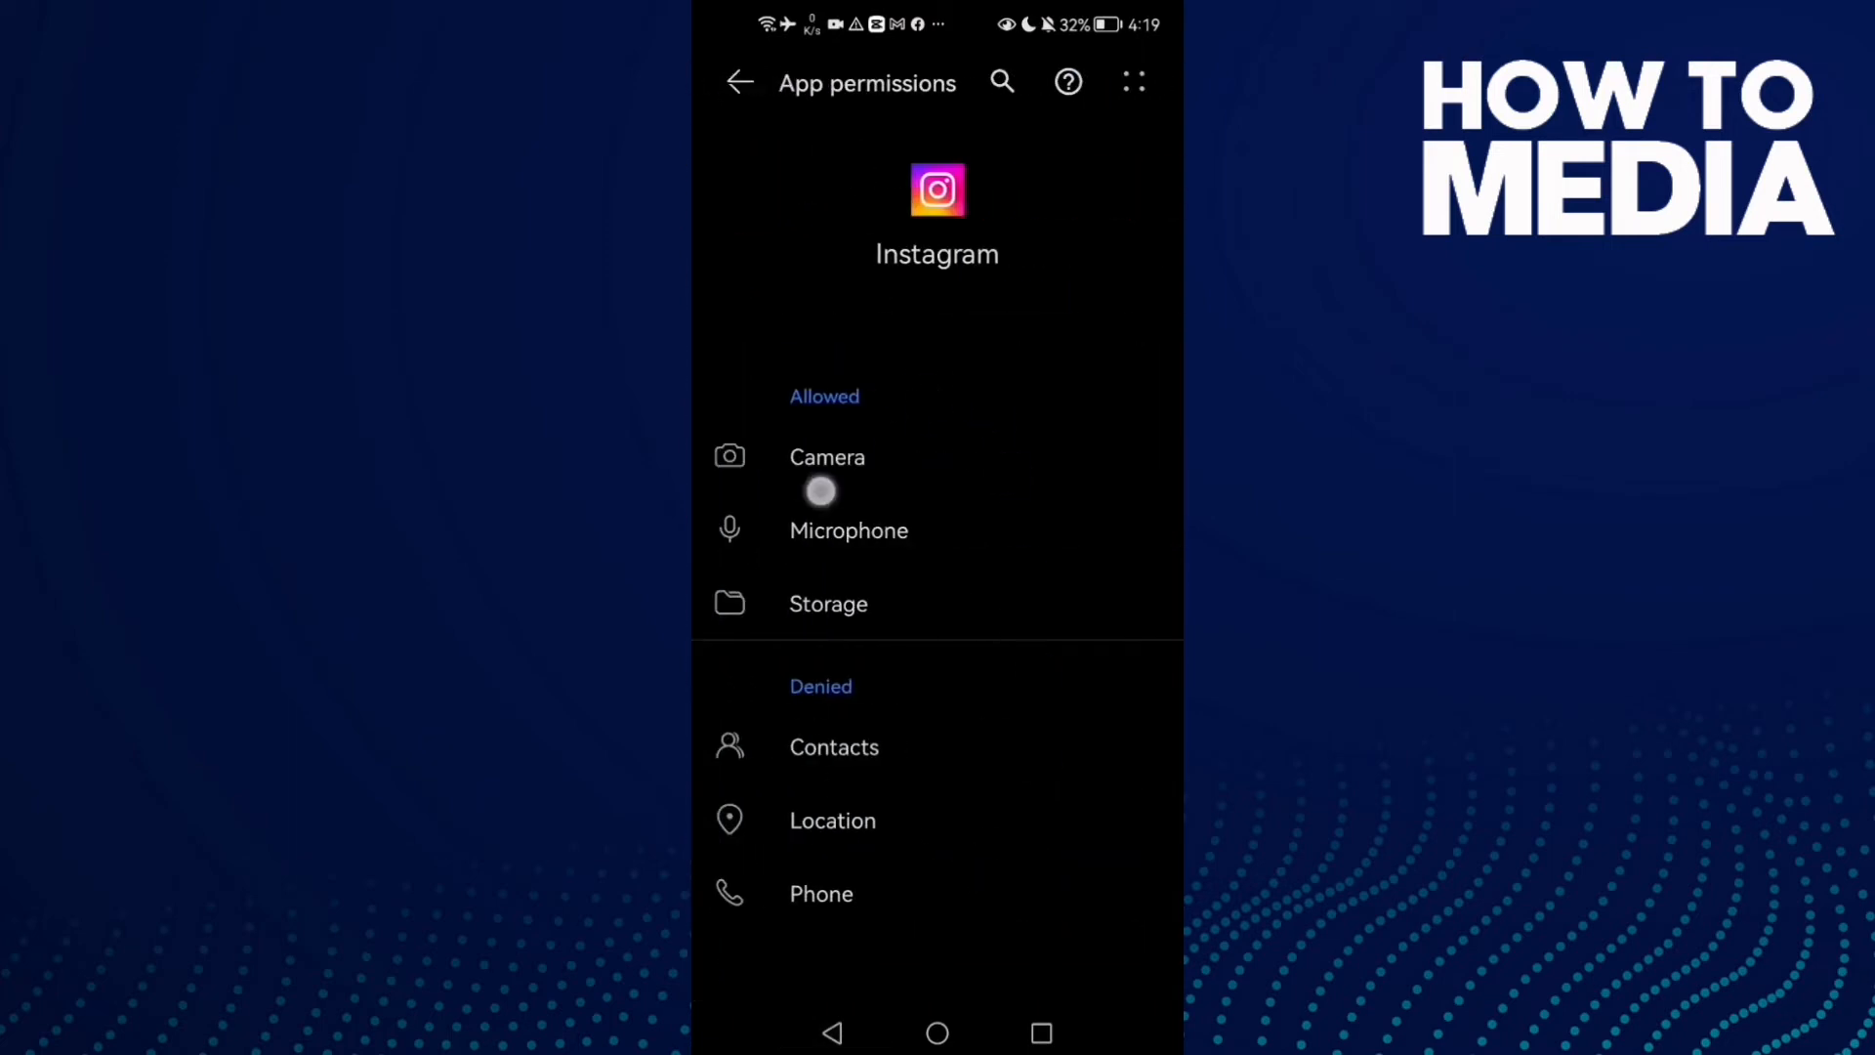
click(936, 1032)
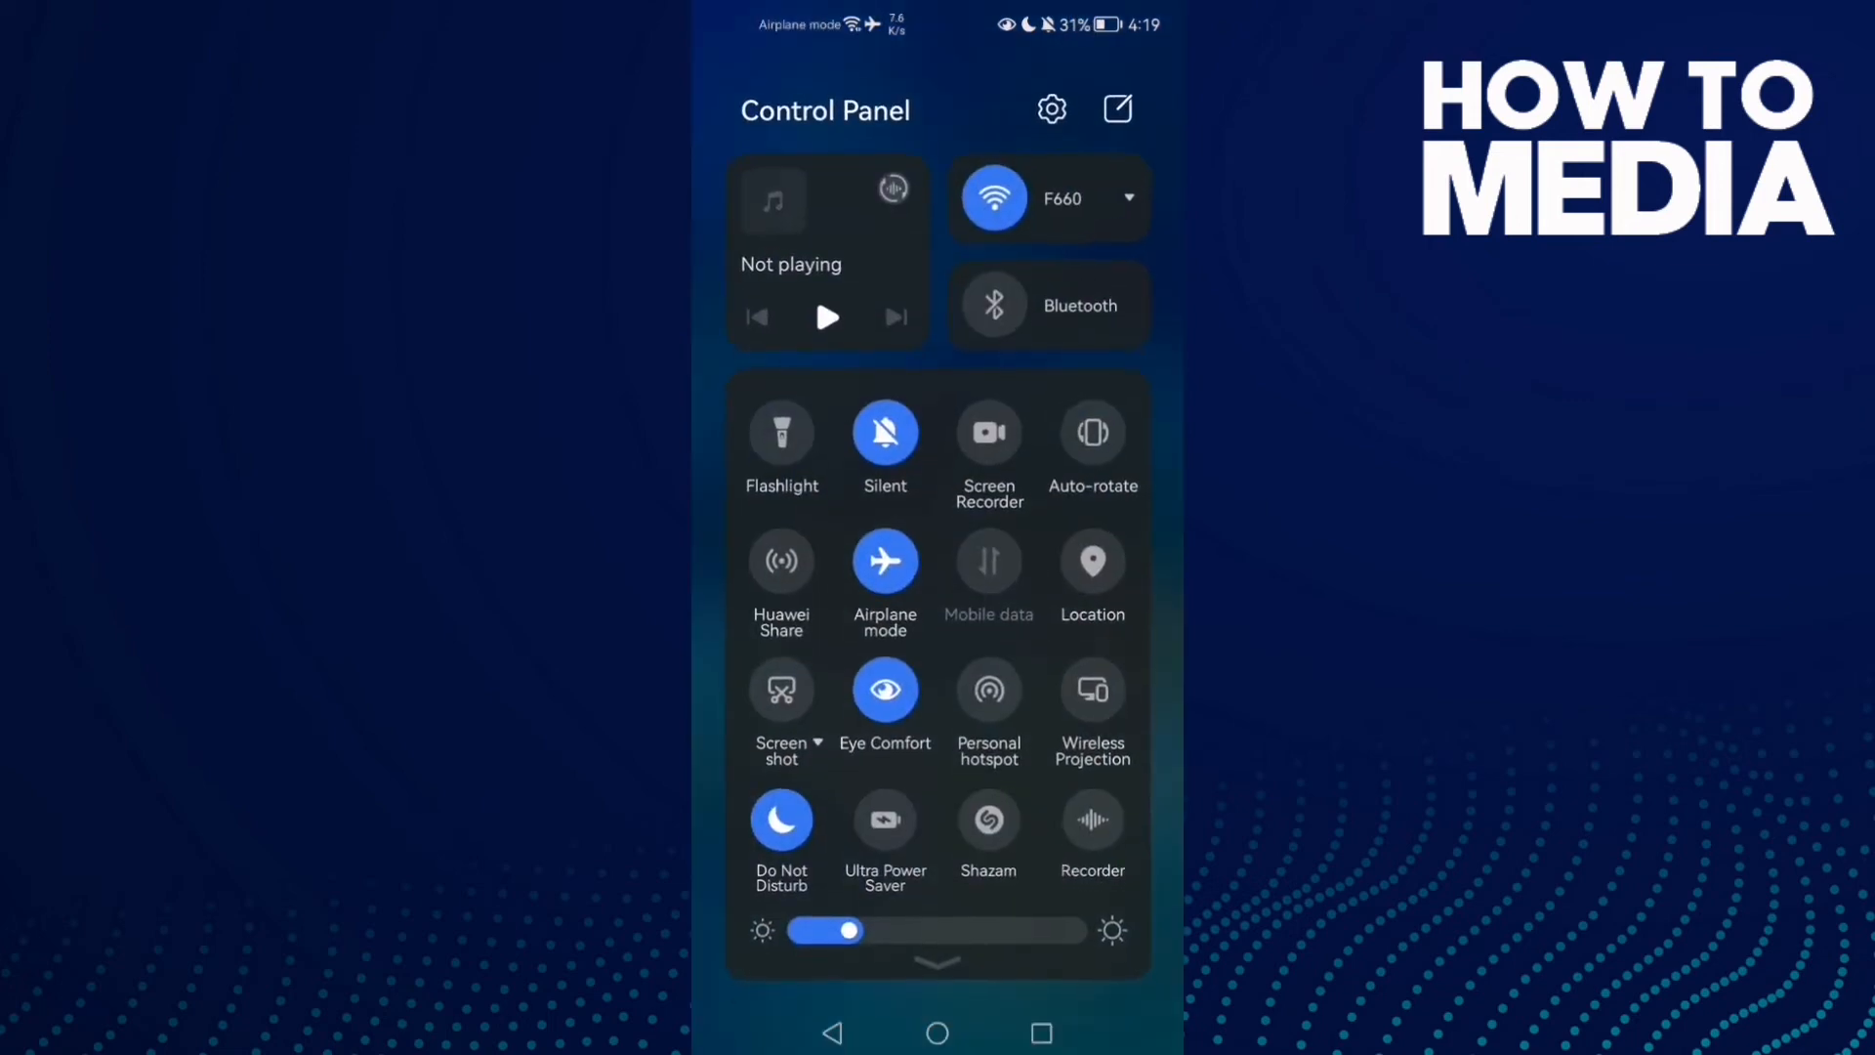
click(992, 198)
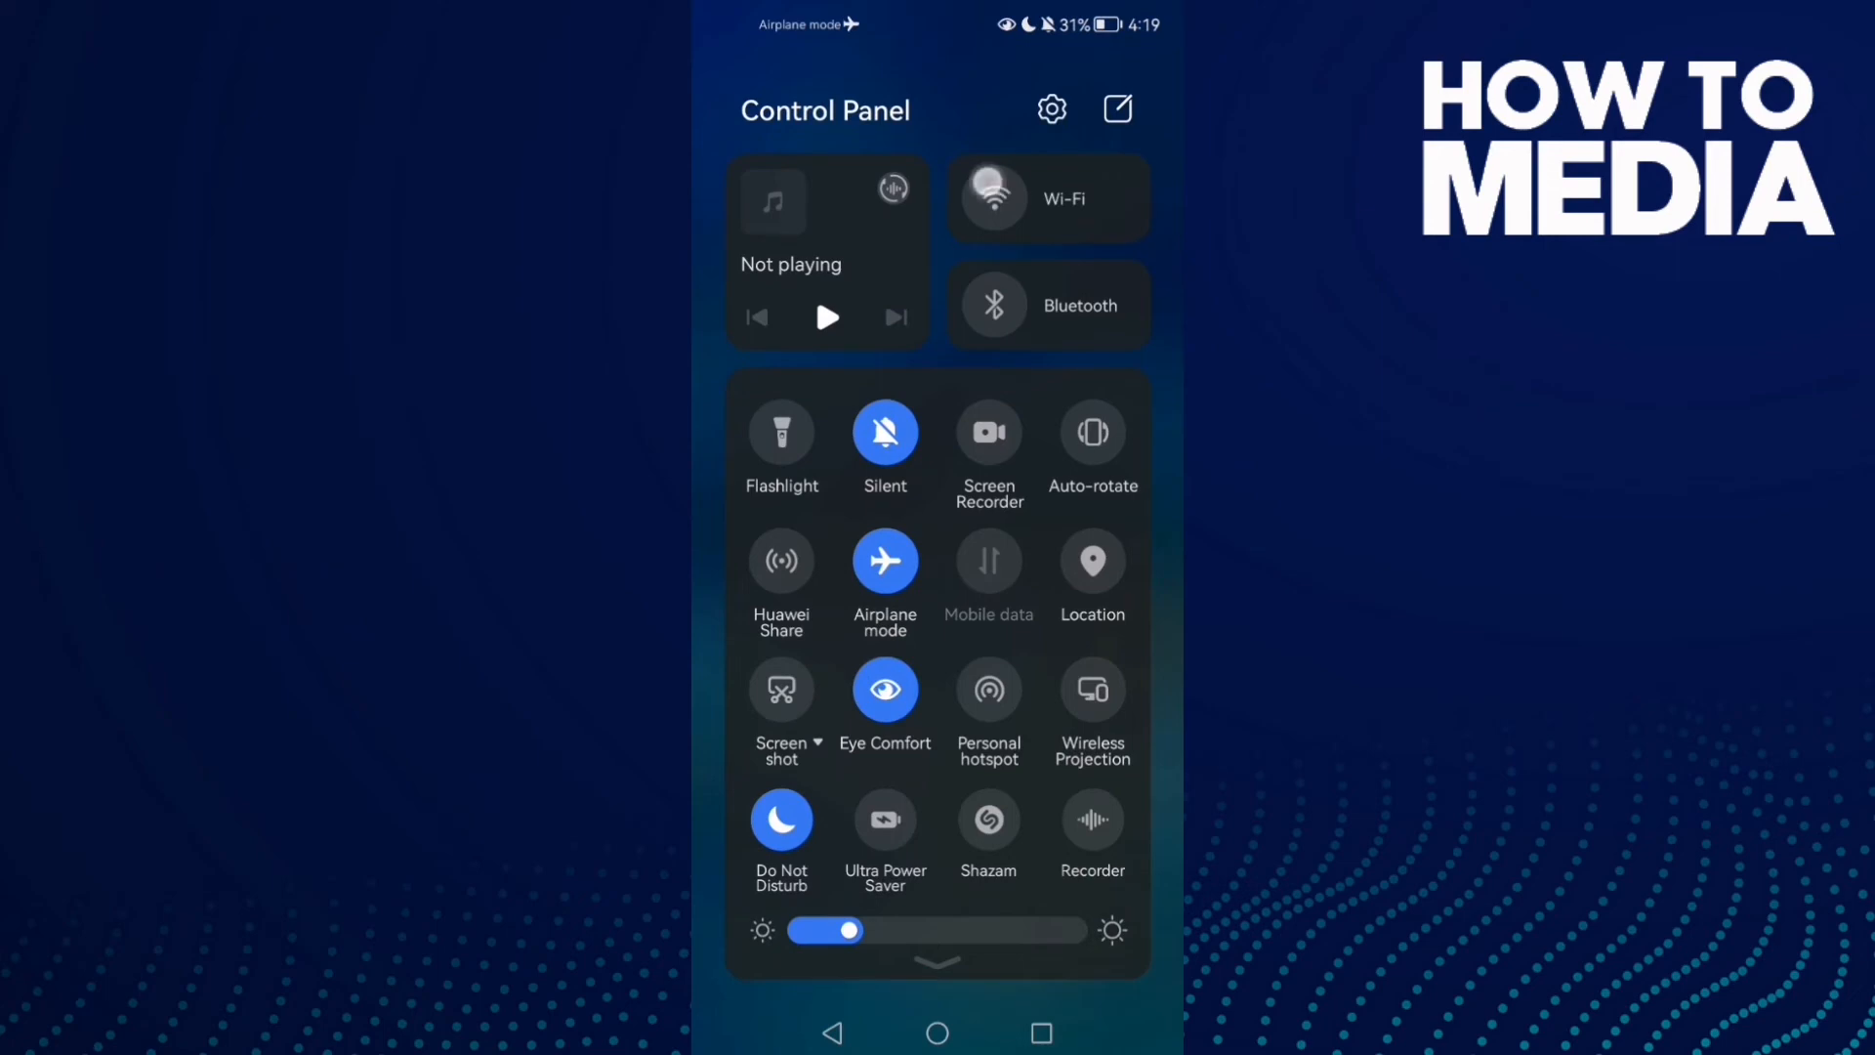
click(936, 1032)
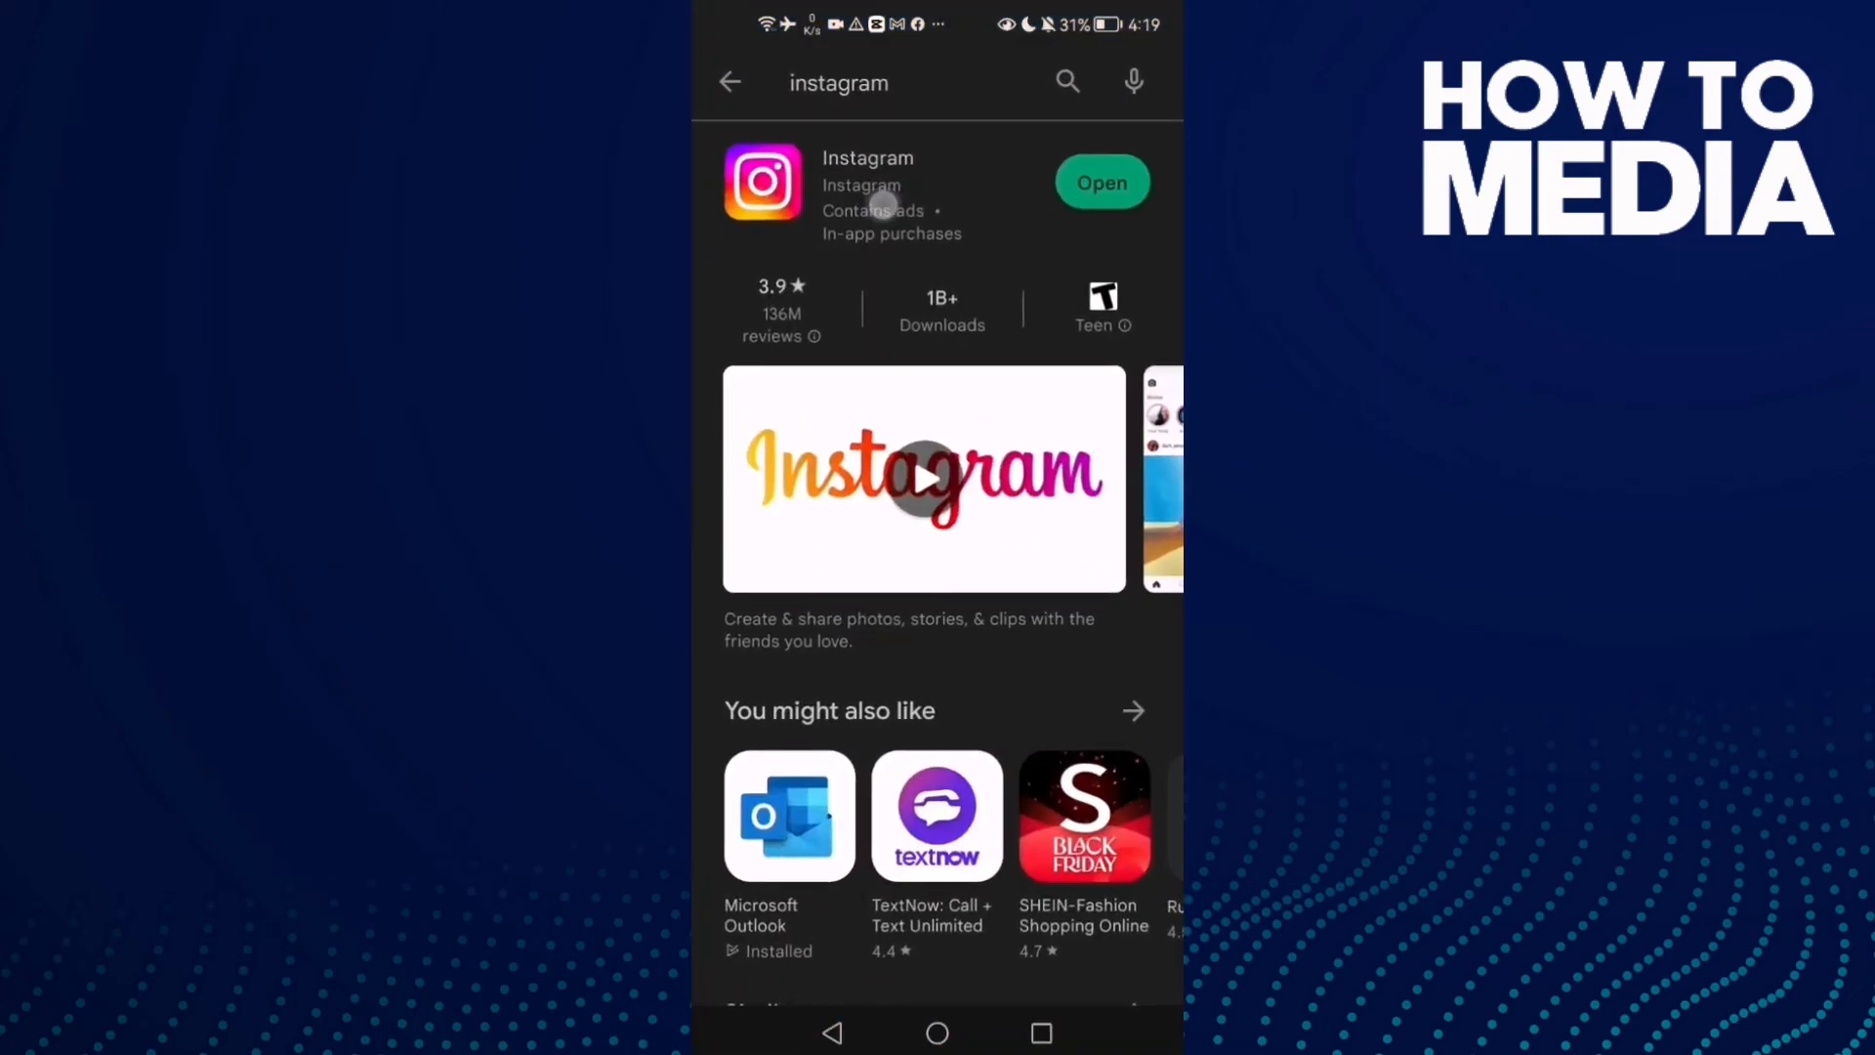
Check Instagram's Play Store listing for an update, then return to the home screen.
click(867, 182)
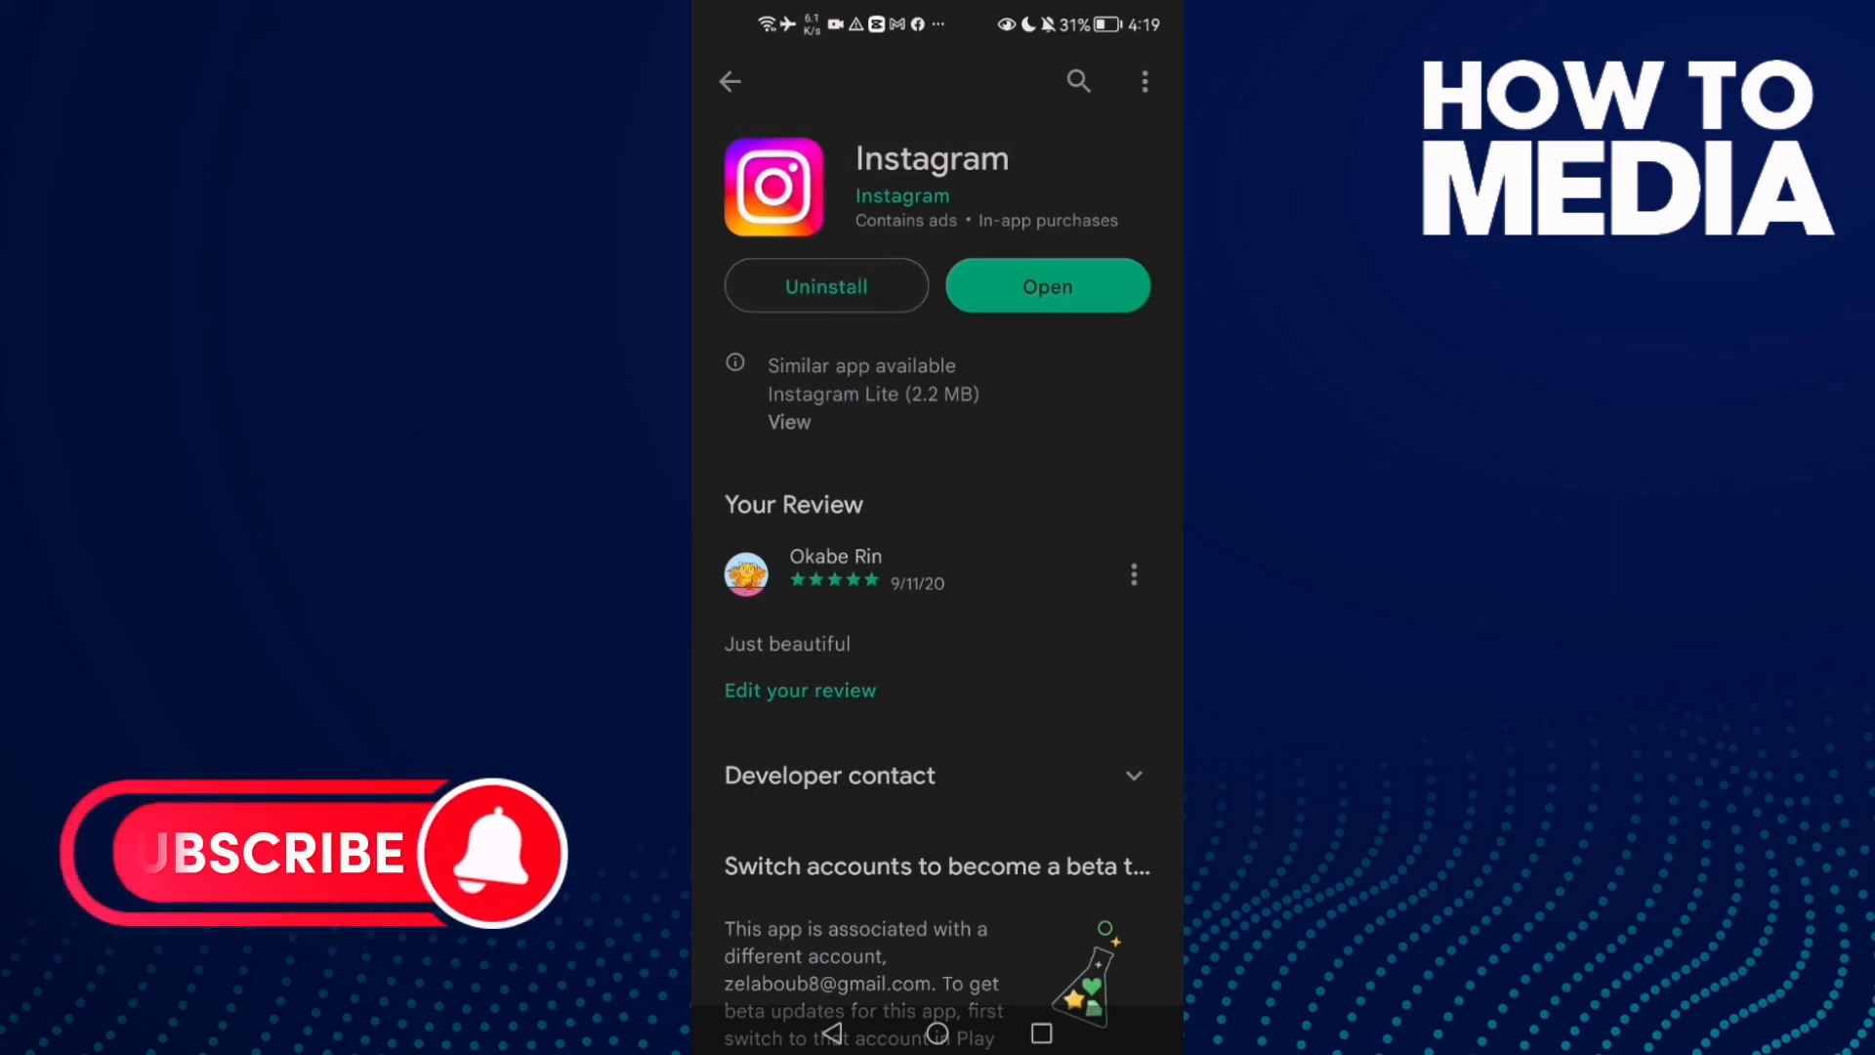
click(936, 1032)
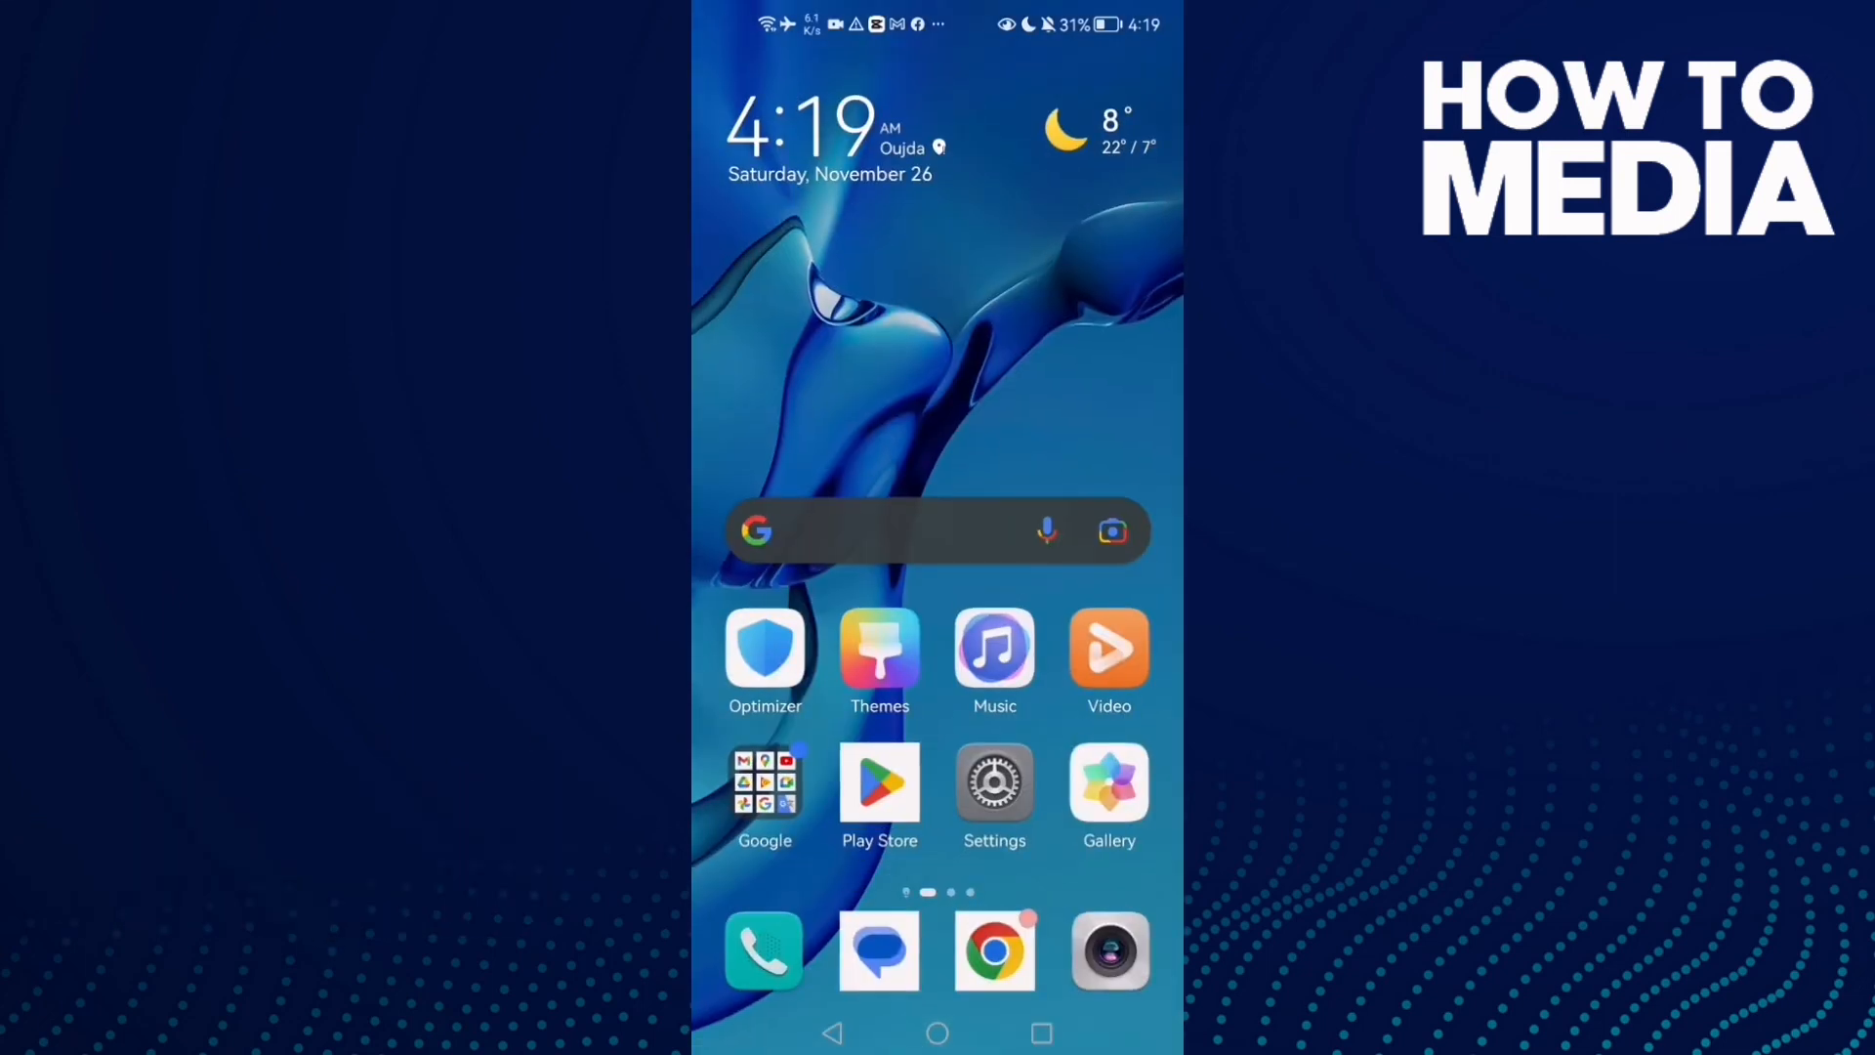